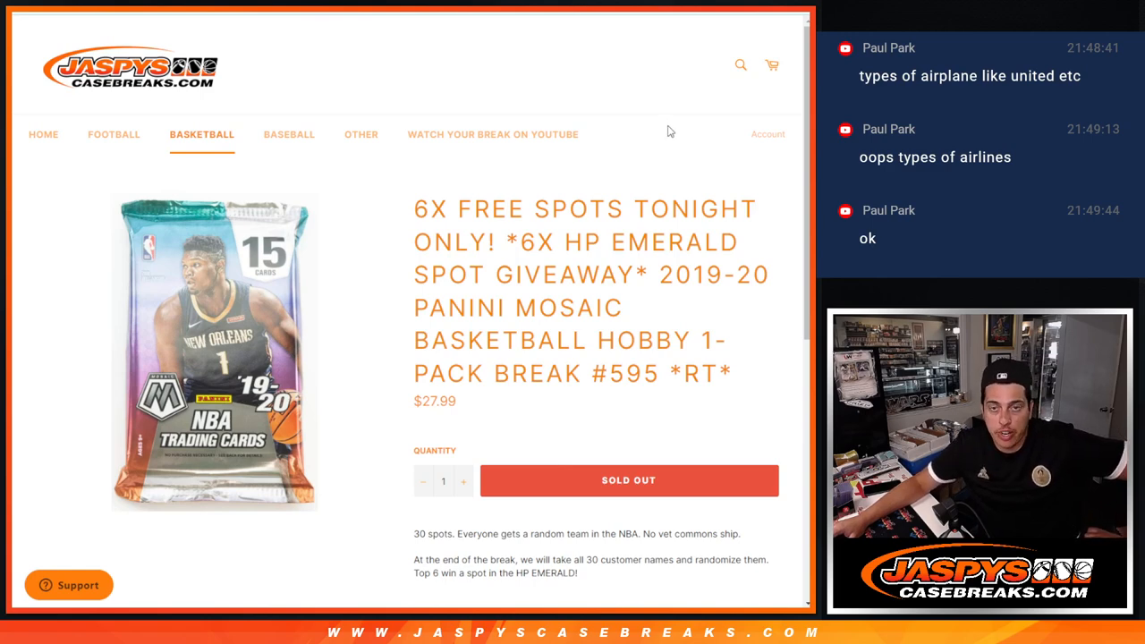
{"action": "mouse_move", "coordinate": [666, 297]}
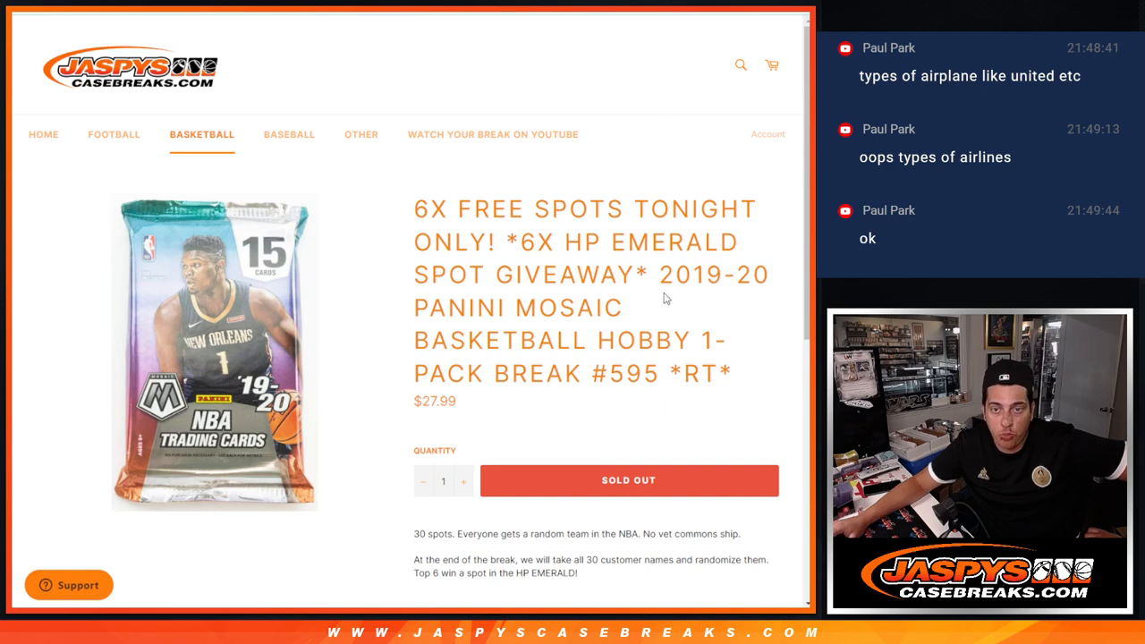
{"action": "mouse_move", "coordinate": [669, 280]}
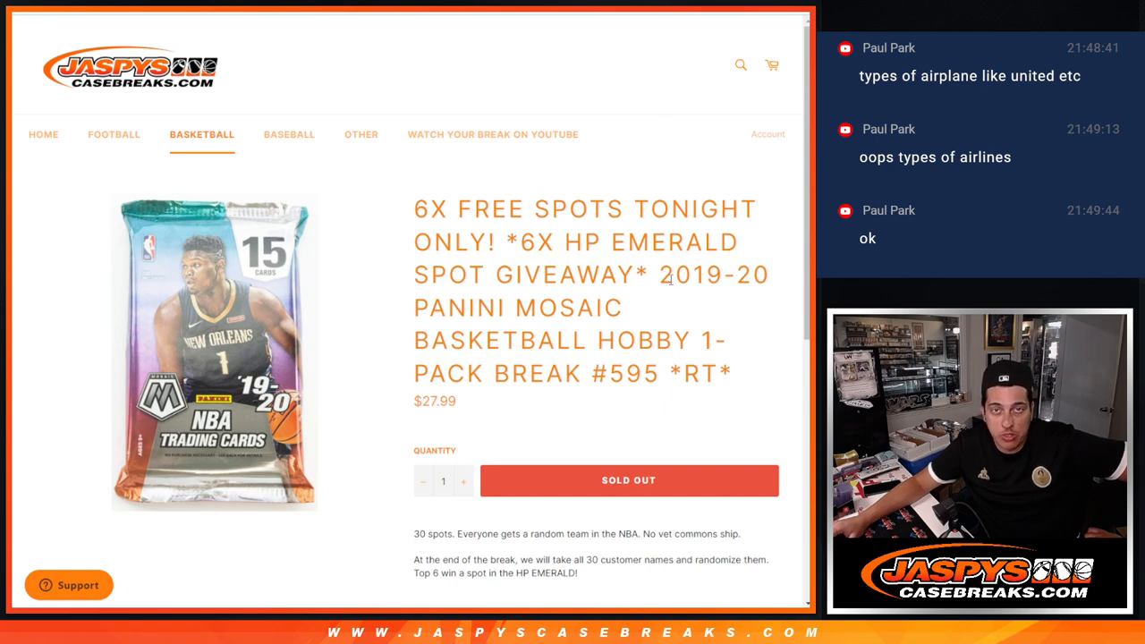
{"action": "mouse_move", "coordinate": [610, 385]}
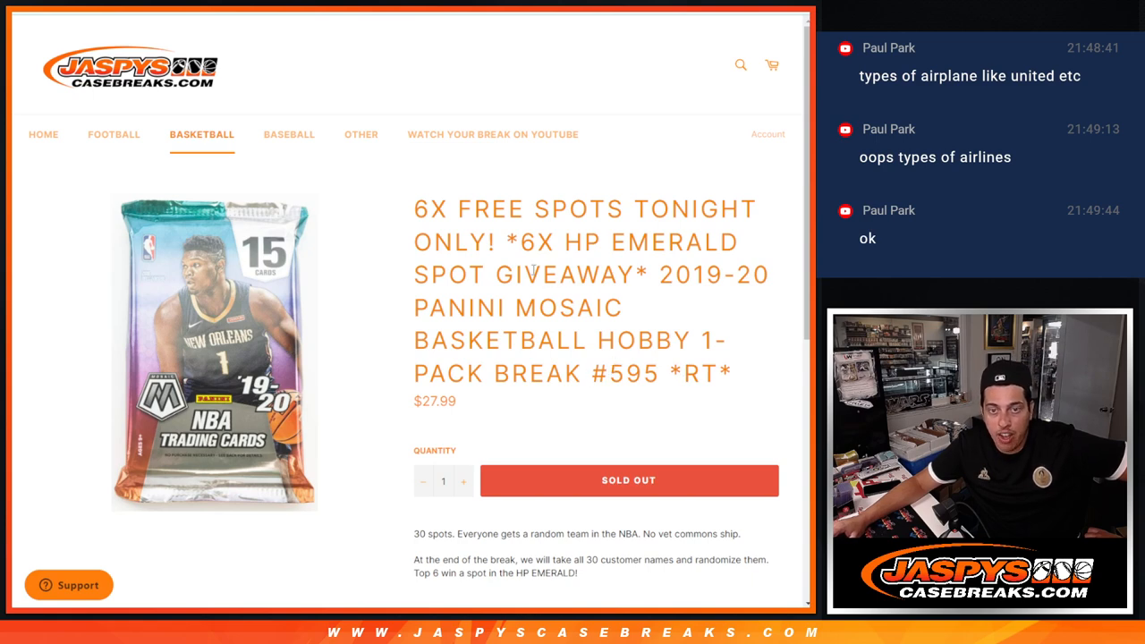
Browse the store's Basketball section down to the HP Emerald spot giveaway break listing
{"action": "left_click_drag", "start_coordinate": [522, 241], "coordinate": [741, 241]}
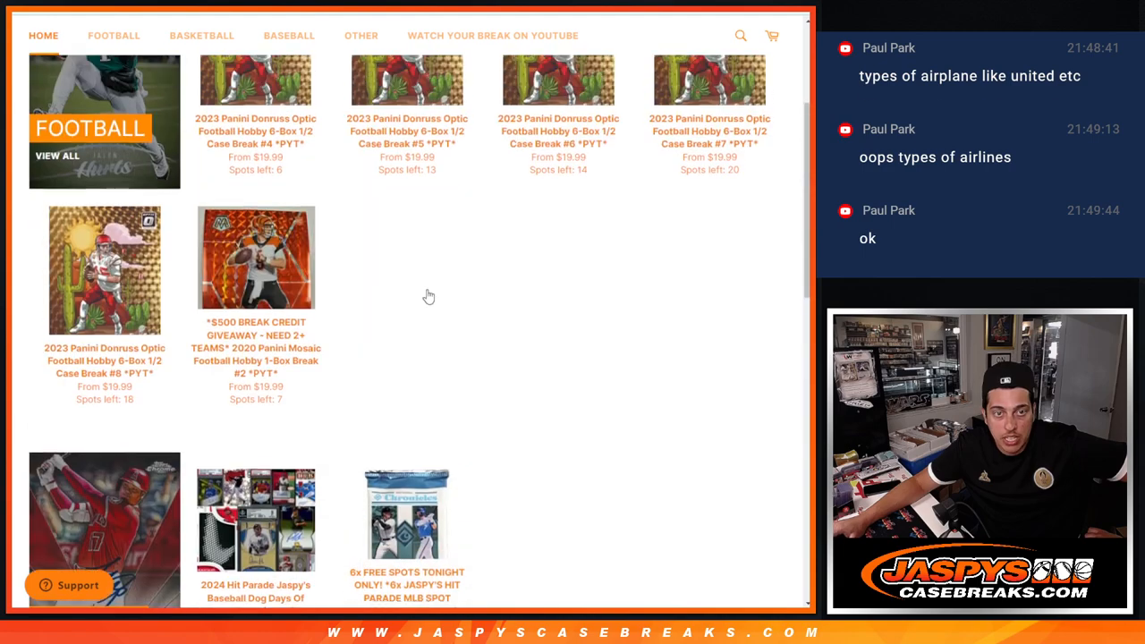
{"action": "scroll", "scroll_direction": "down", "scroll_amount": 3}
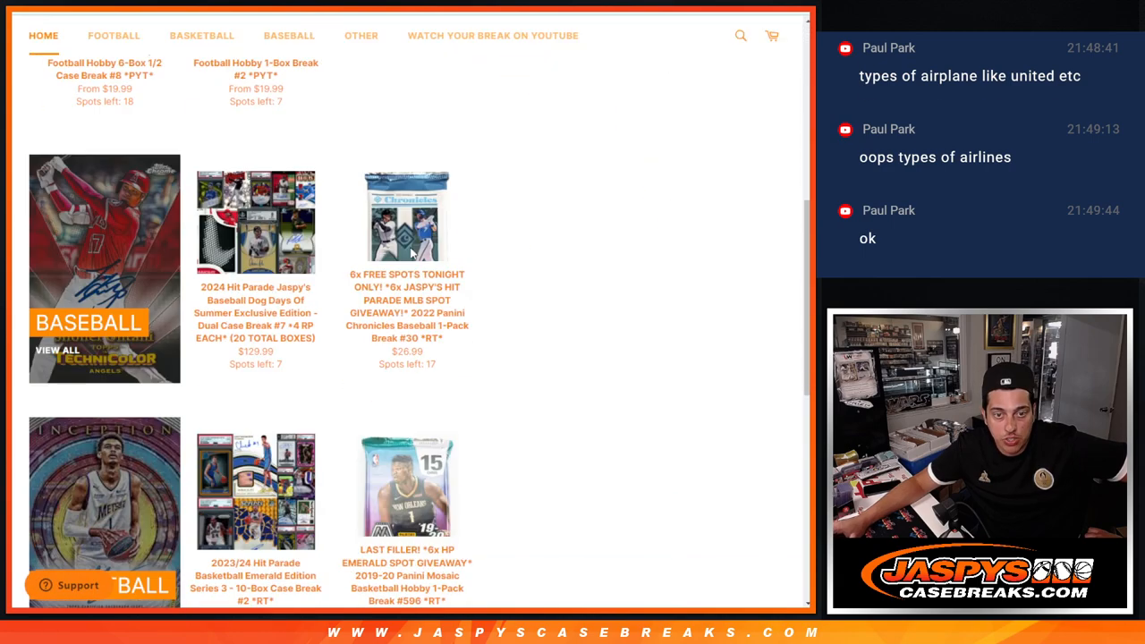
{"action": "left_click", "coordinate": [403, 487]}
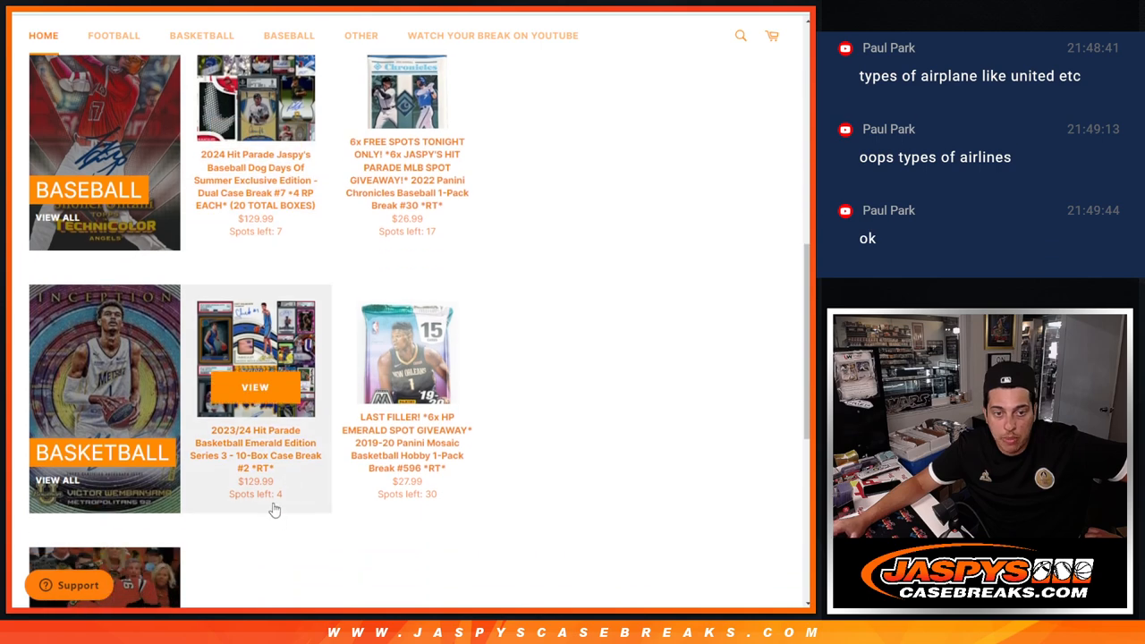
{"action": "mouse_move", "coordinate": [333, 443]}
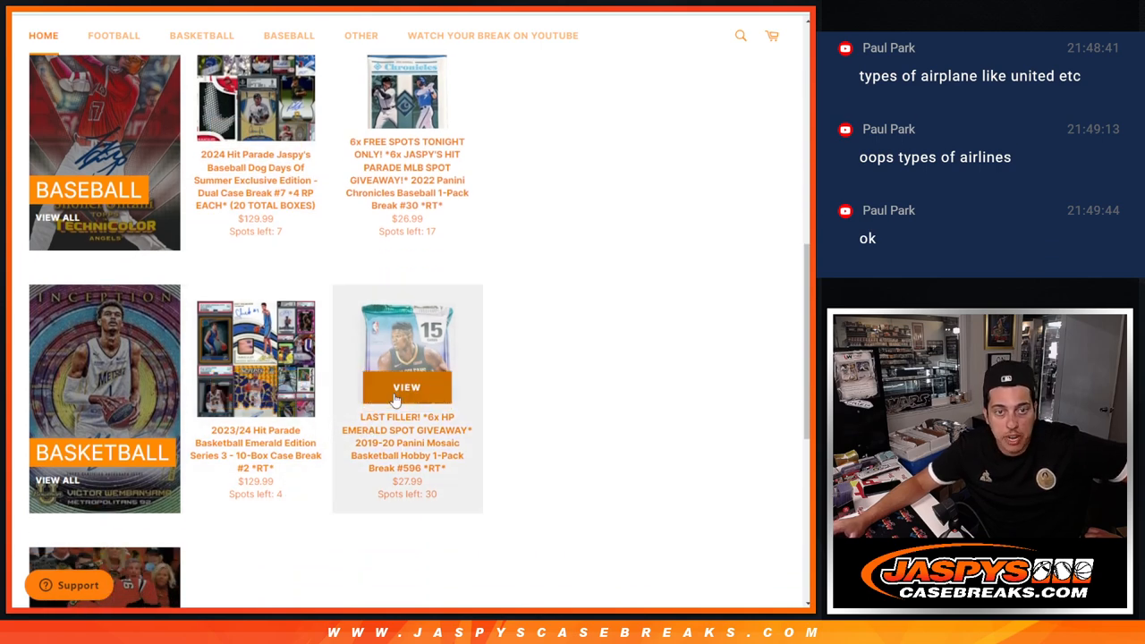
{"action": "left_click", "coordinate": [402, 387]}
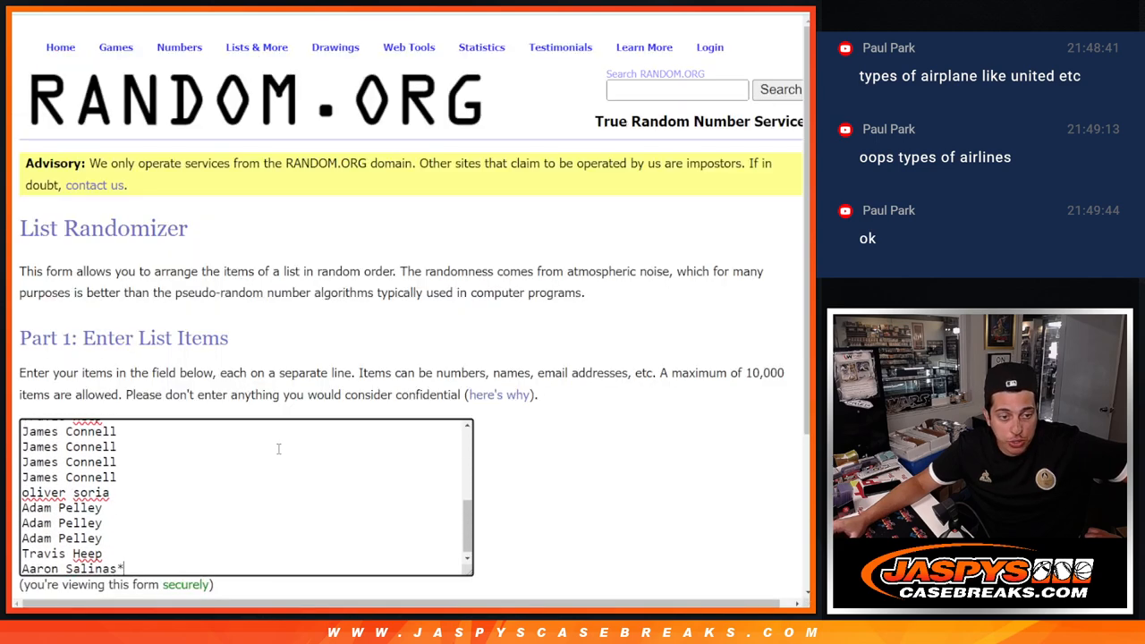
Reshuffle the 24-name customer list with Again! until six times, then clear the list box
{"action": "scroll", "scroll_direction": "down", "scroll_amount": 3}
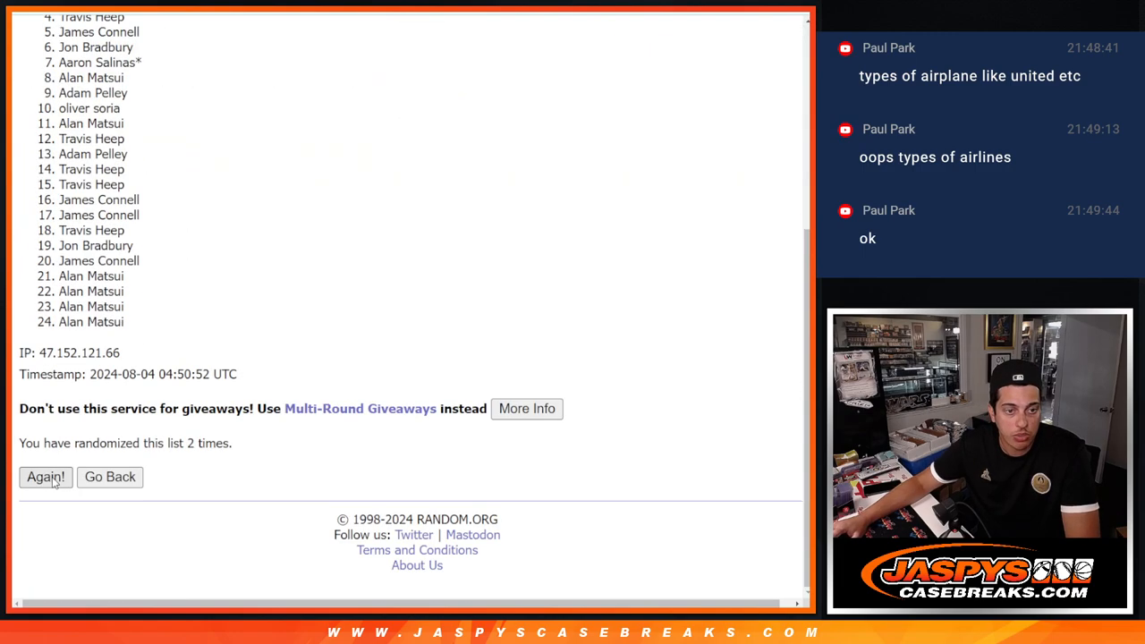
{"action": "left_click", "coordinate": [45, 476]}
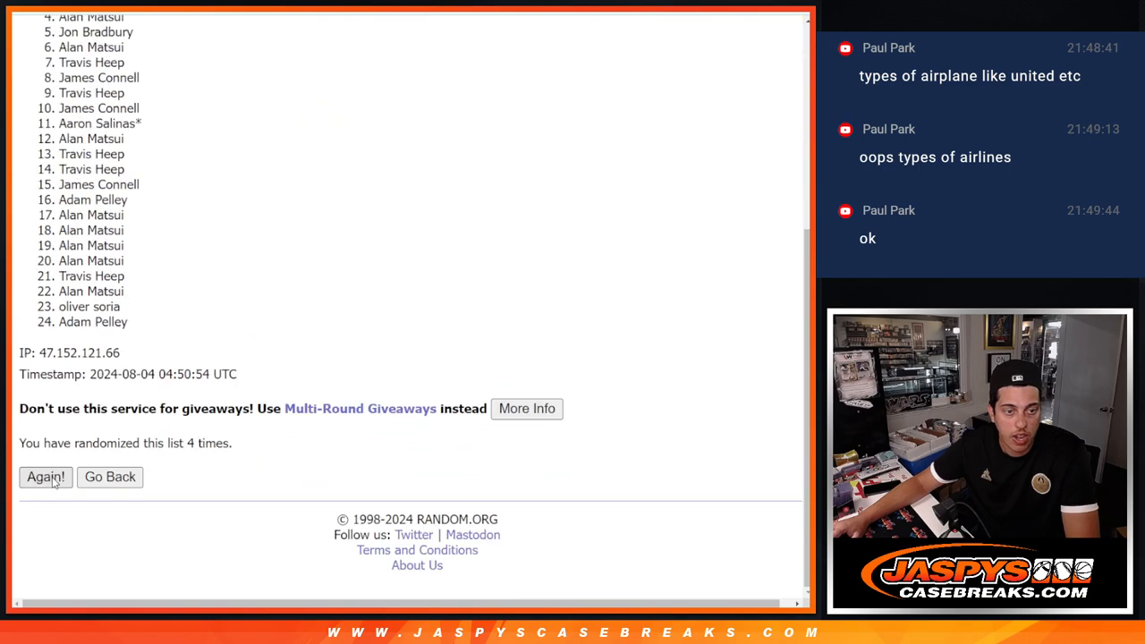
{"action": "left_click", "coordinate": [45, 476]}
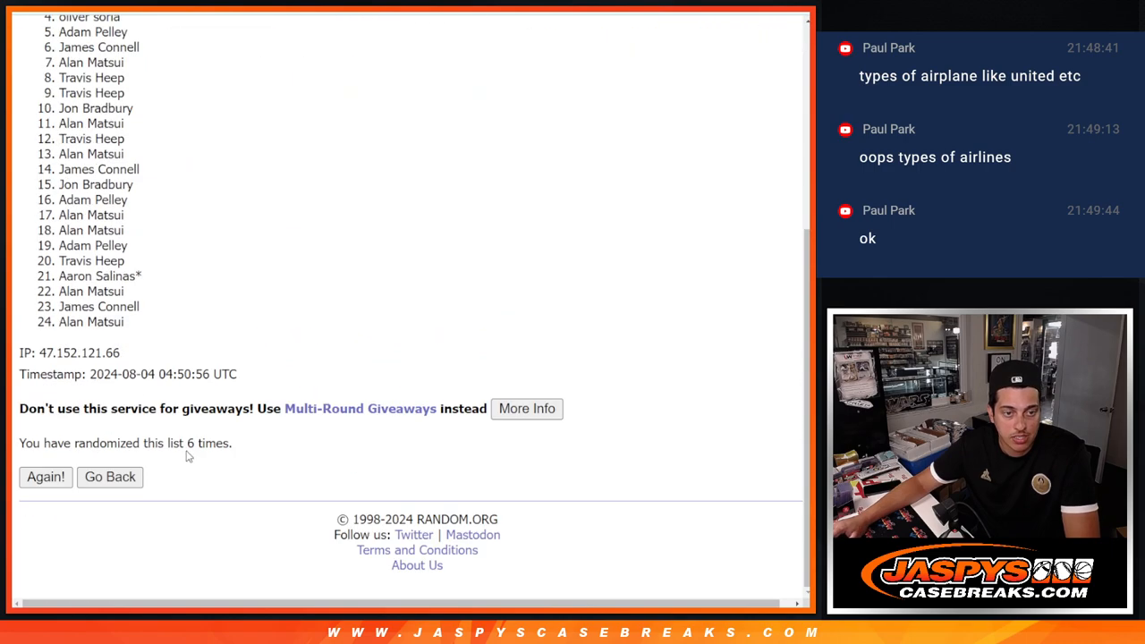
{"action": "scroll", "scroll_direction": "up", "scroll_amount": 3}
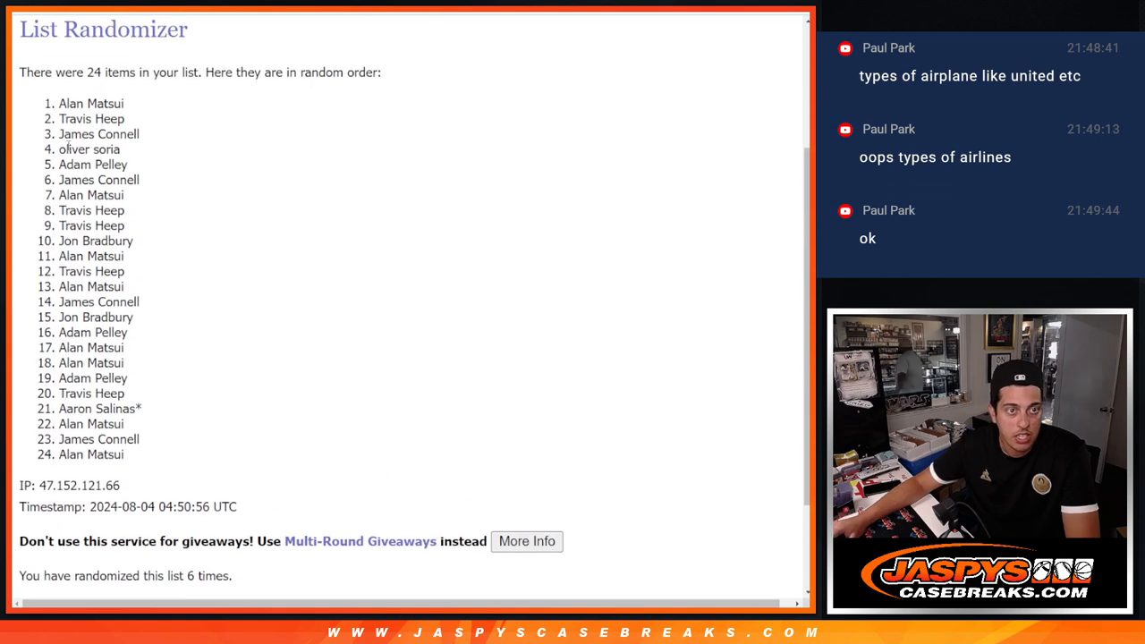
{"action": "left_click_drag", "start_coordinate": [59, 102], "coordinate": [139, 134]}
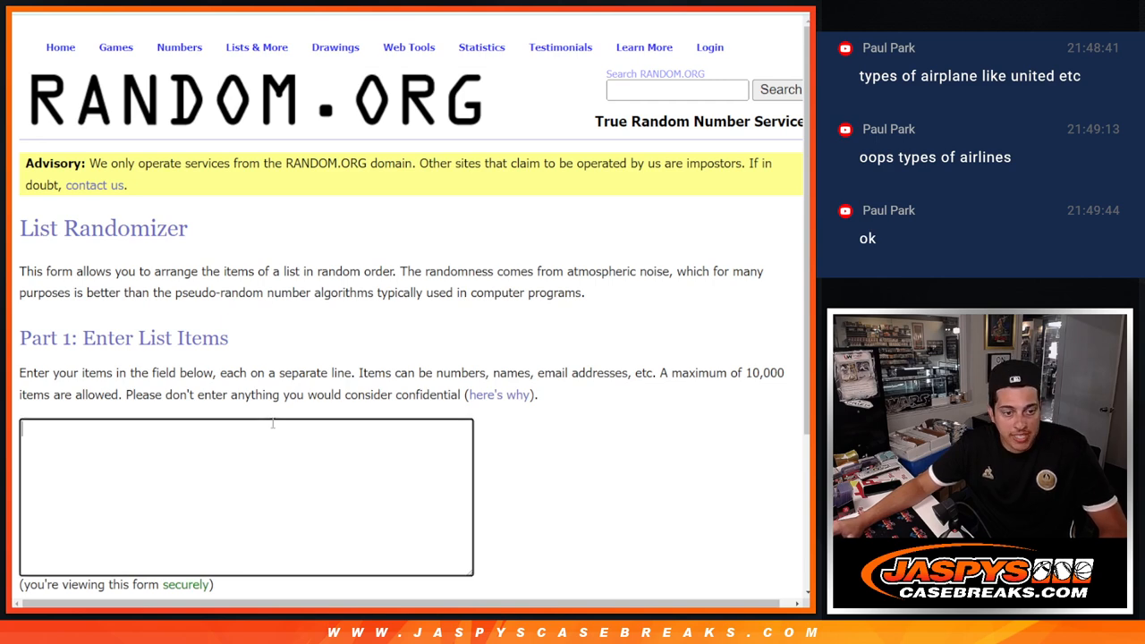
Randomize the 30-name spot list six times with Again!, then bring up the blank Google Sheet
{"action": "type", "text": "OKLAHOMA CITY THUNDER"}
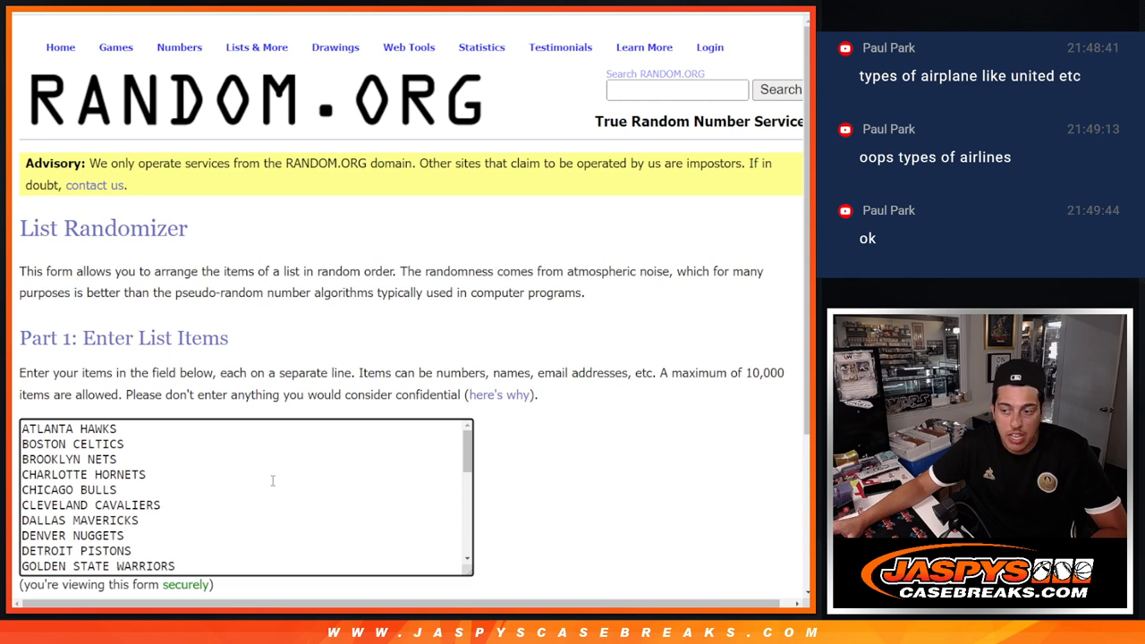
{"action": "scroll", "scroll_direction": "down", "scroll_amount": 3}
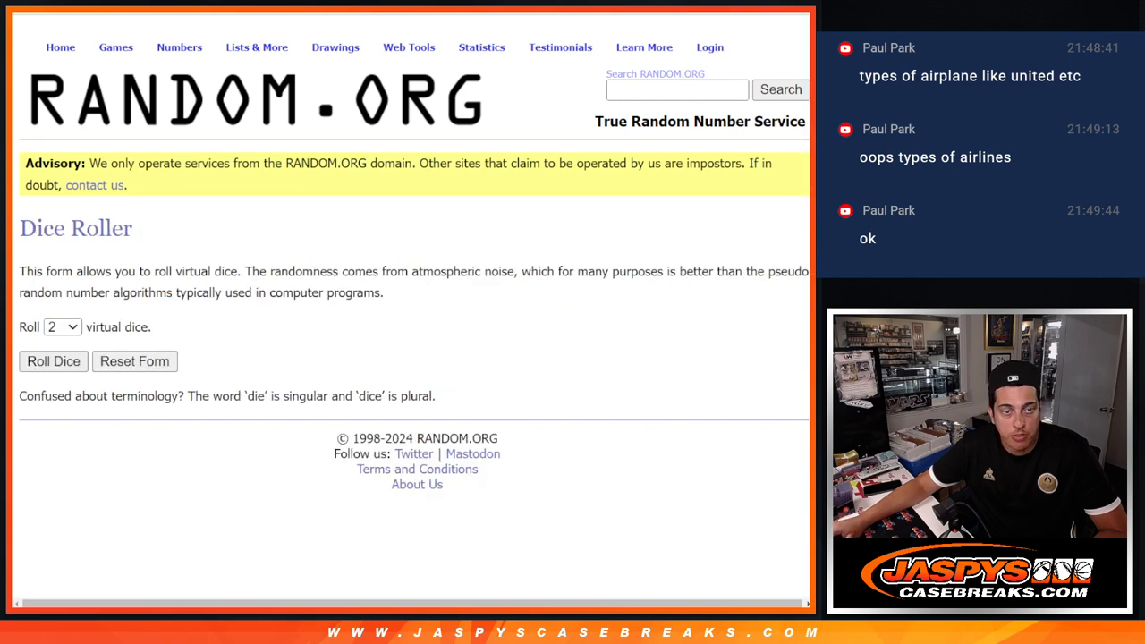
{"action": "left_click", "coordinate": [54, 361]}
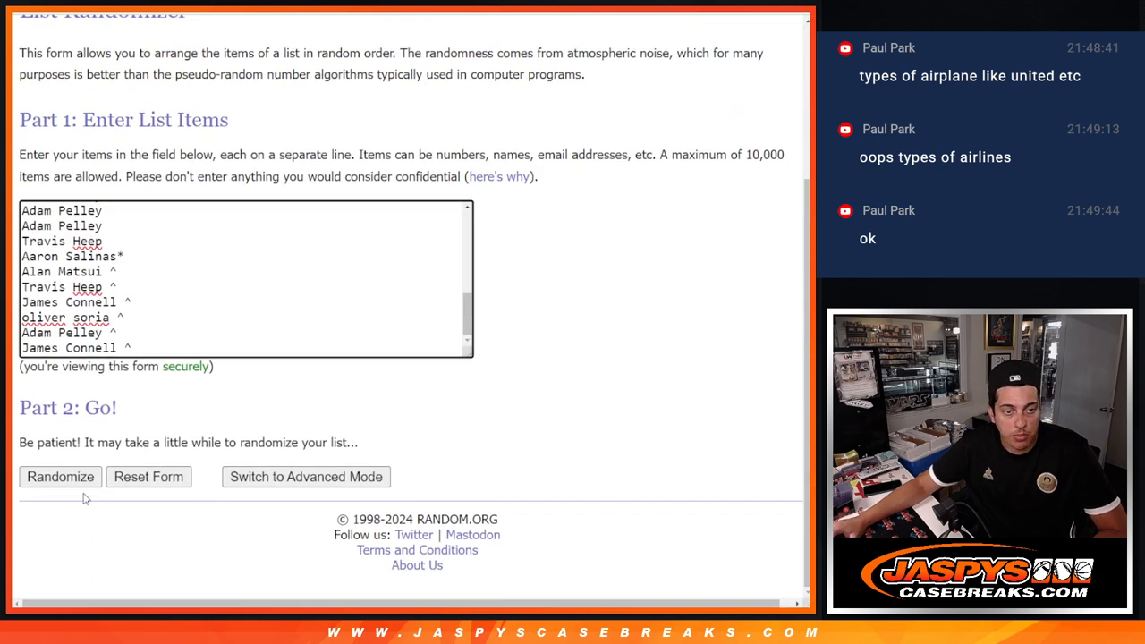
{"action": "left_click", "coordinate": [59, 476]}
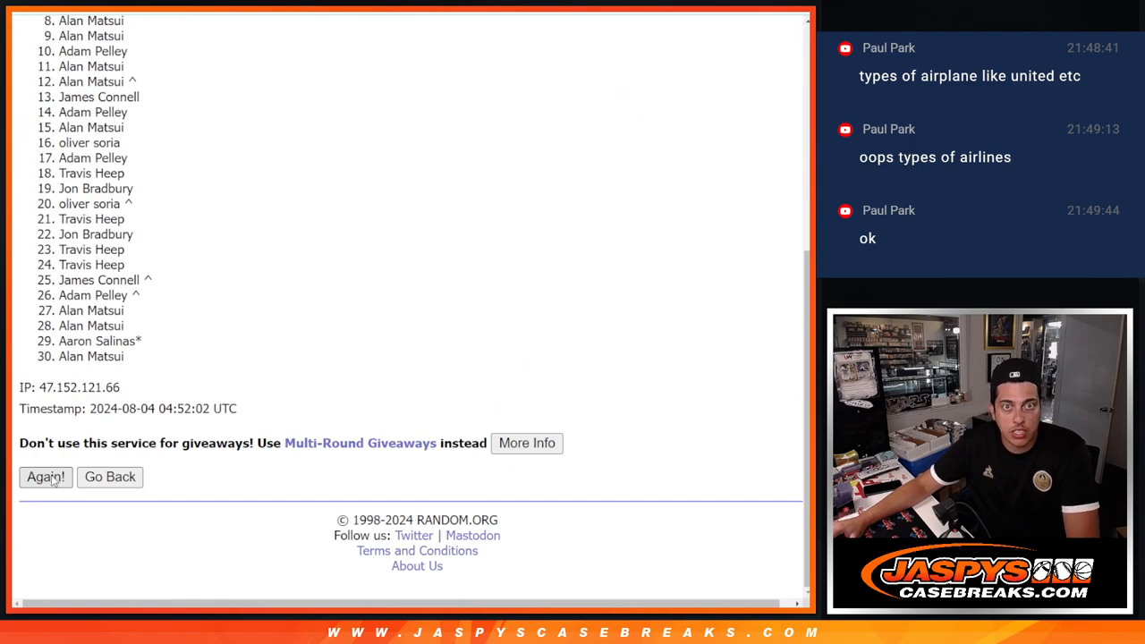
{"action": "left_click", "coordinate": [45, 475]}
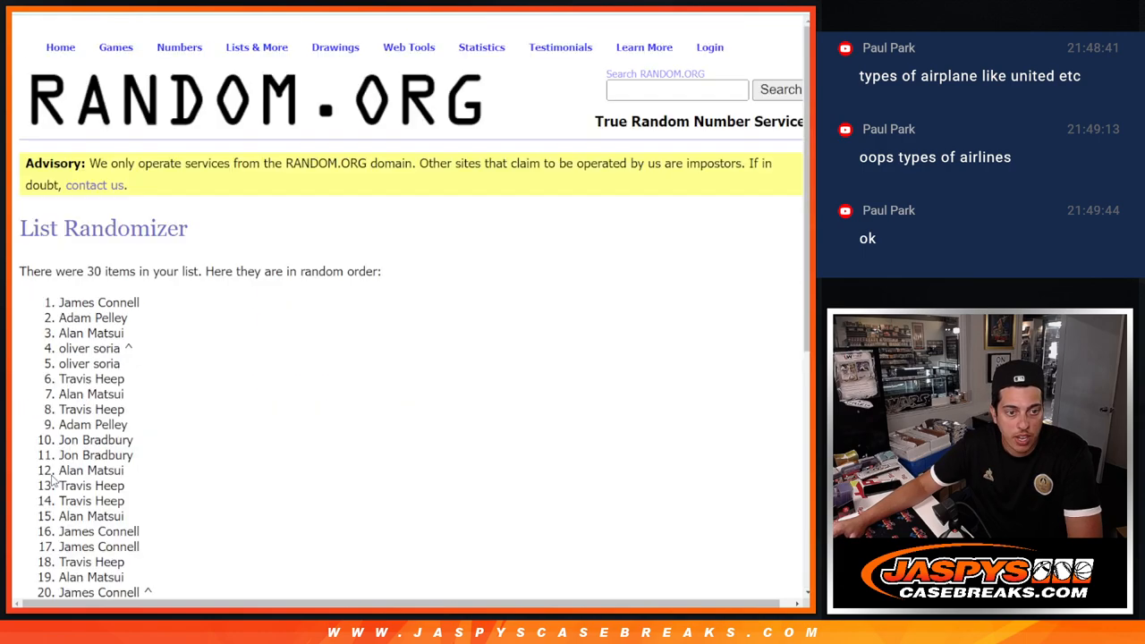
{"action": "scroll", "scroll_direction": "down", "scroll_amount": 3}
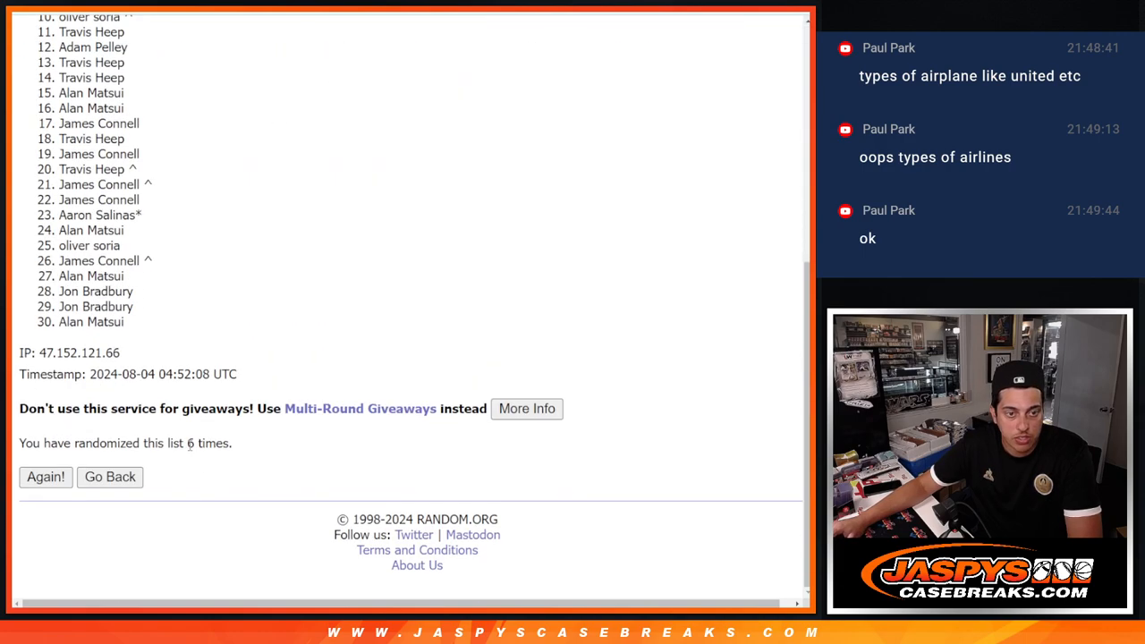
{"action": "left_click", "coordinate": [46, 476]}
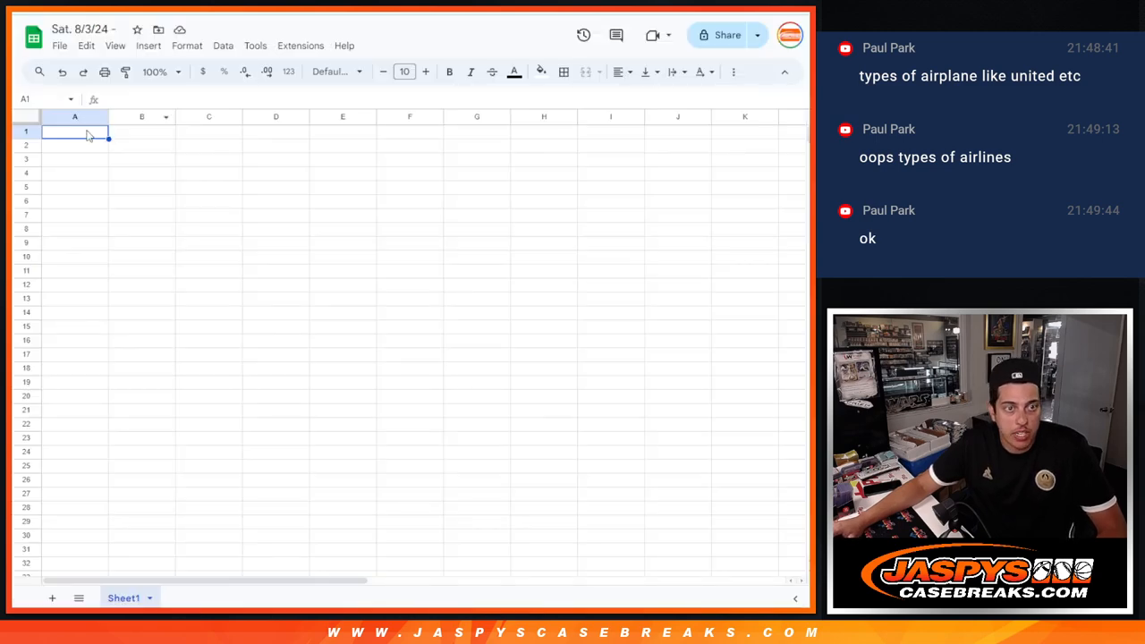
Randomize the 30 NBA teams on RANDOM.ORG and paste them into column B beside the names
{"action": "key", "text": "ctrl+v"}
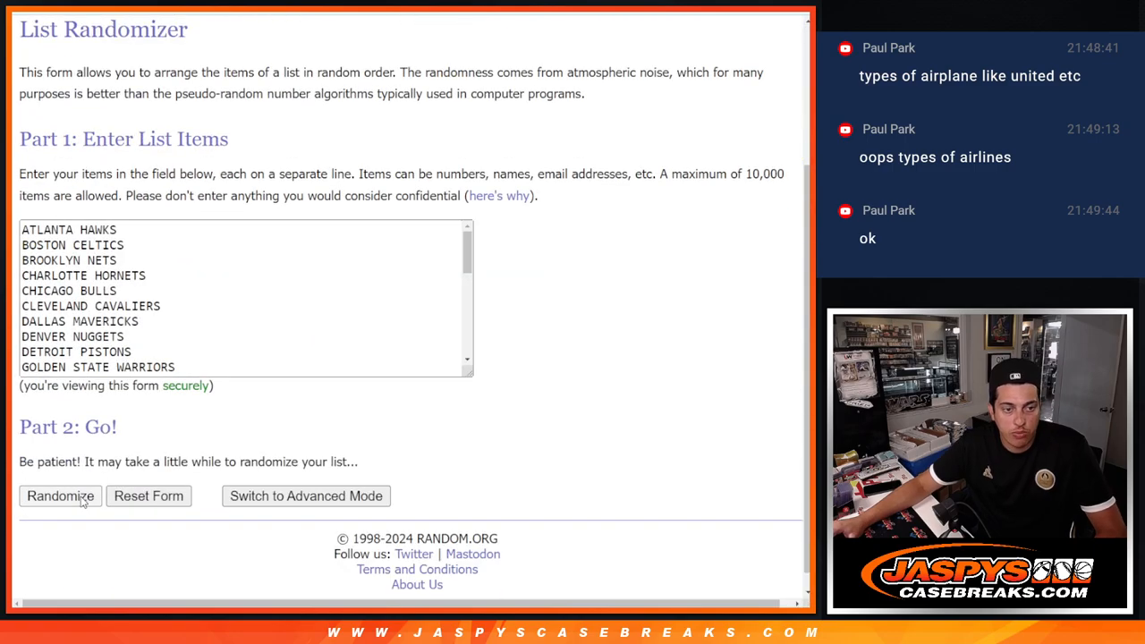
{"action": "left_click", "coordinate": [61, 496]}
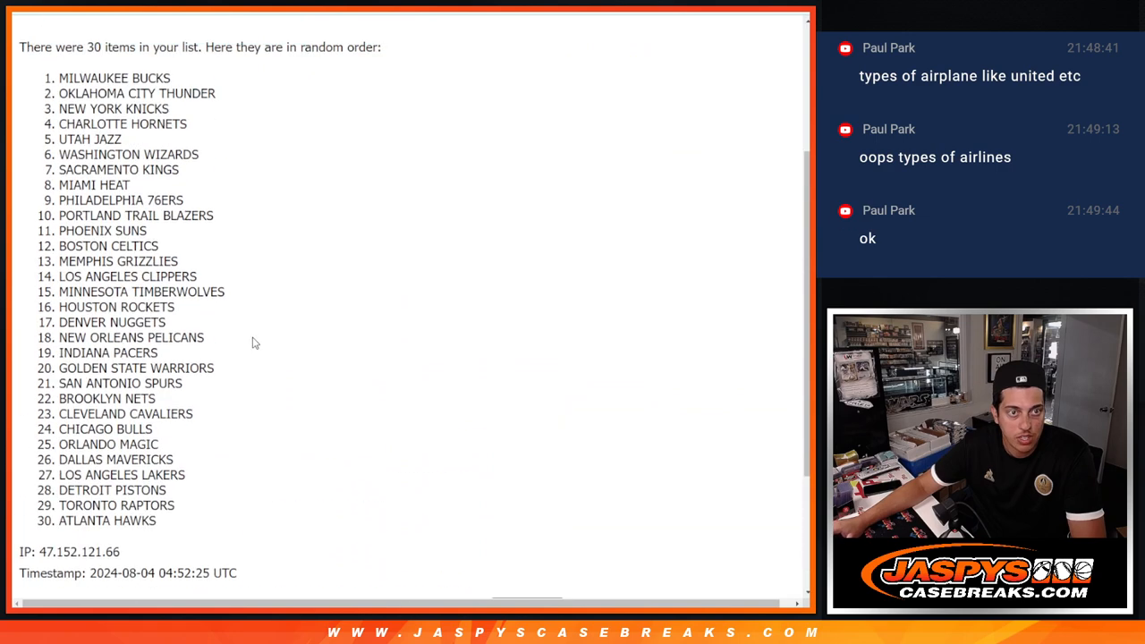
{"action": "left_click_drag", "start_coordinate": [86, 79], "coordinate": [206, 521]}
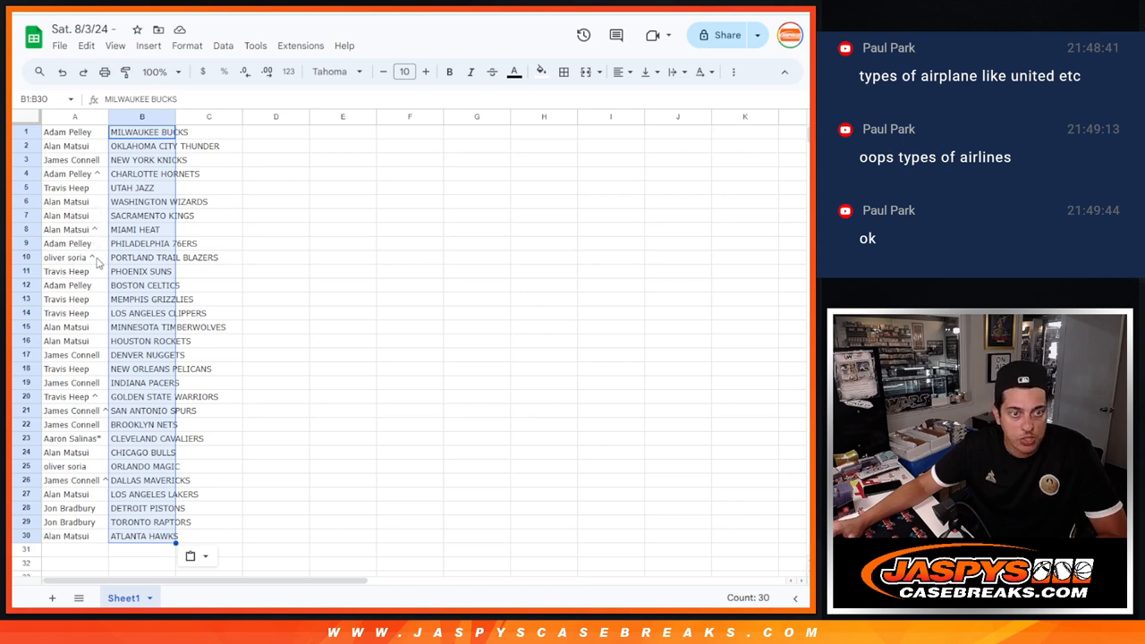
{"action": "mouse_move", "coordinate": [99, 299]}
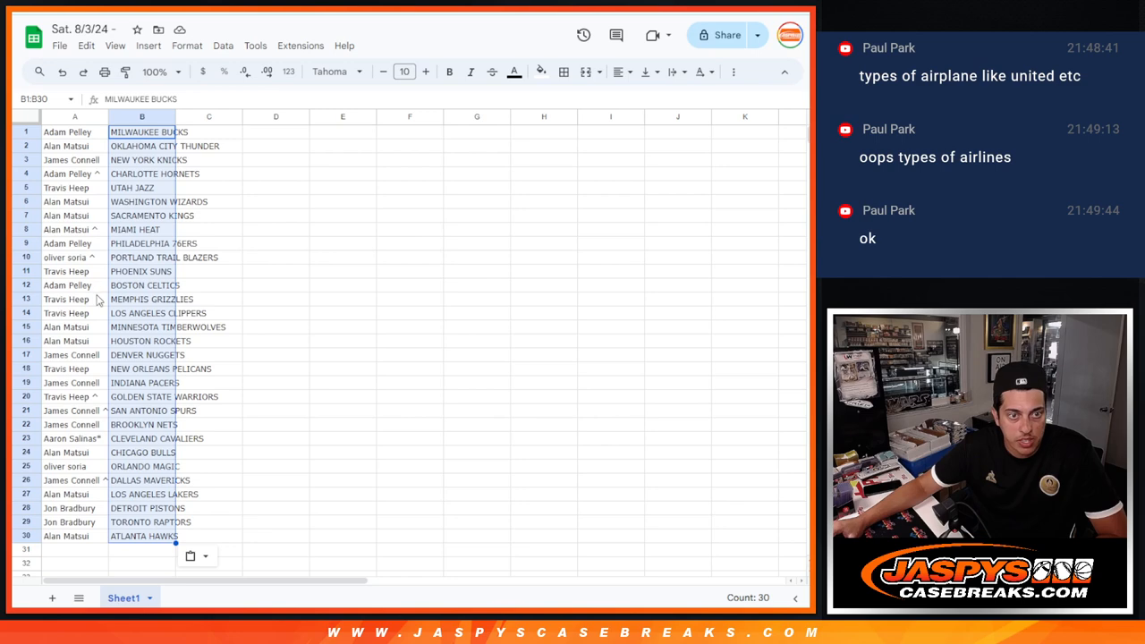
{"action": "mouse_move", "coordinate": [97, 329]}
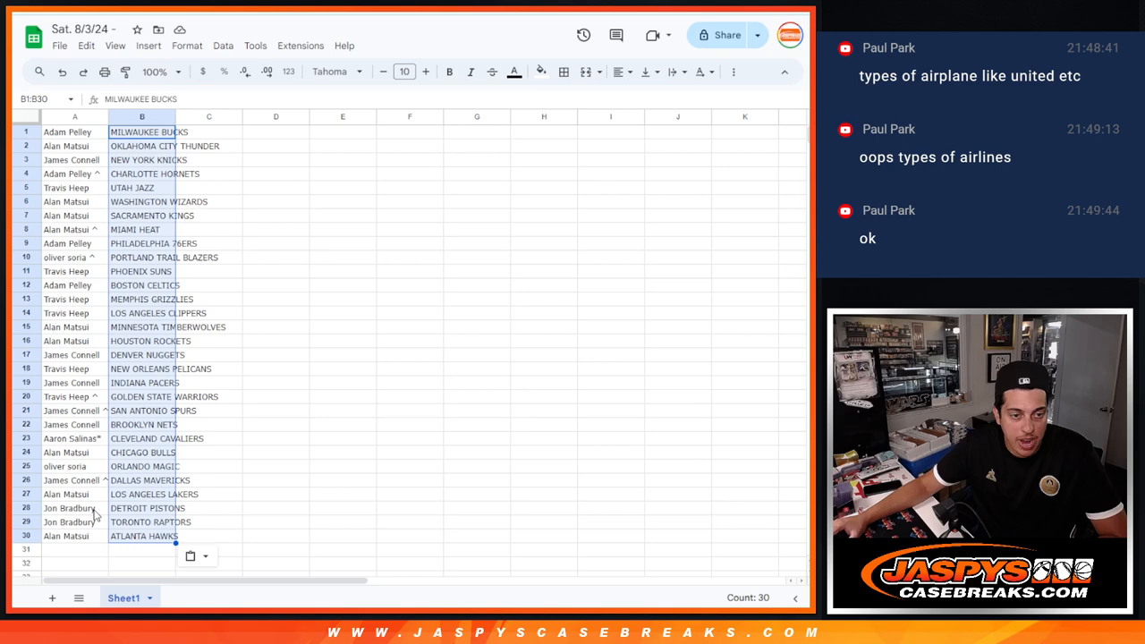
Sort the whole sheet A to Z by the teams column and centre the cell text
{"action": "right_click", "coordinate": [142, 117]}
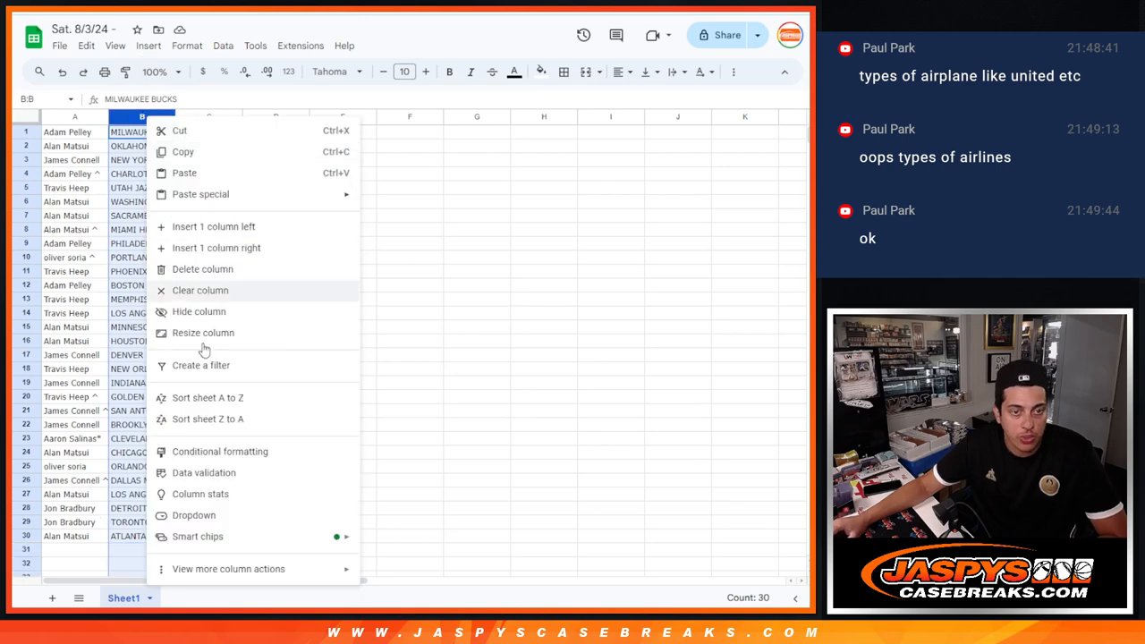
{"action": "left_click", "coordinate": [208, 397]}
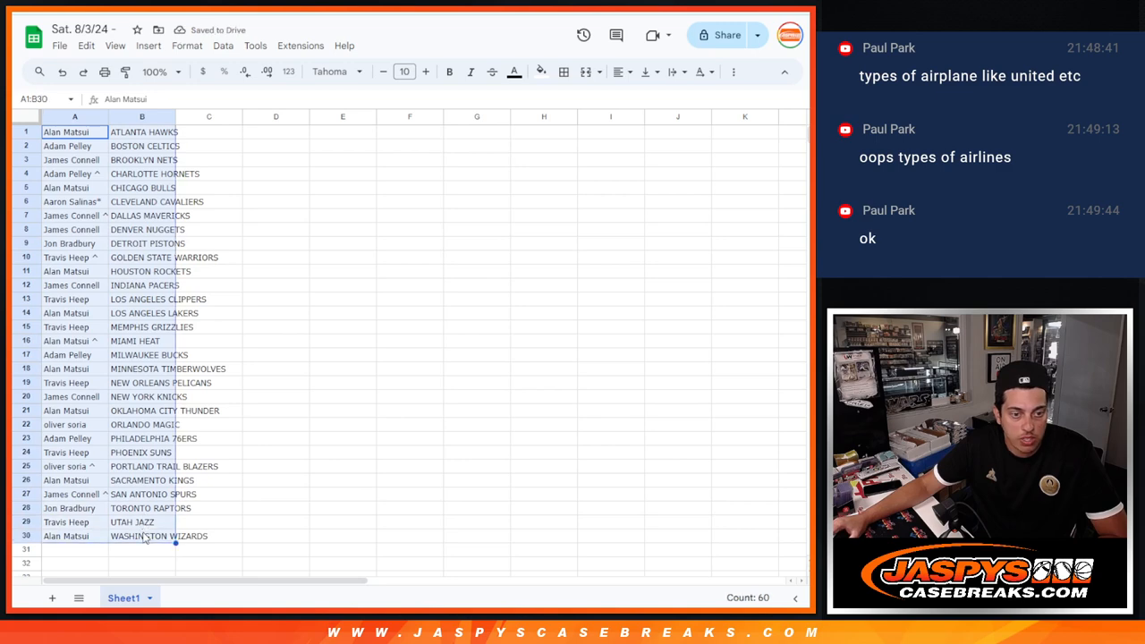
{"action": "left_click", "coordinate": [562, 72]}
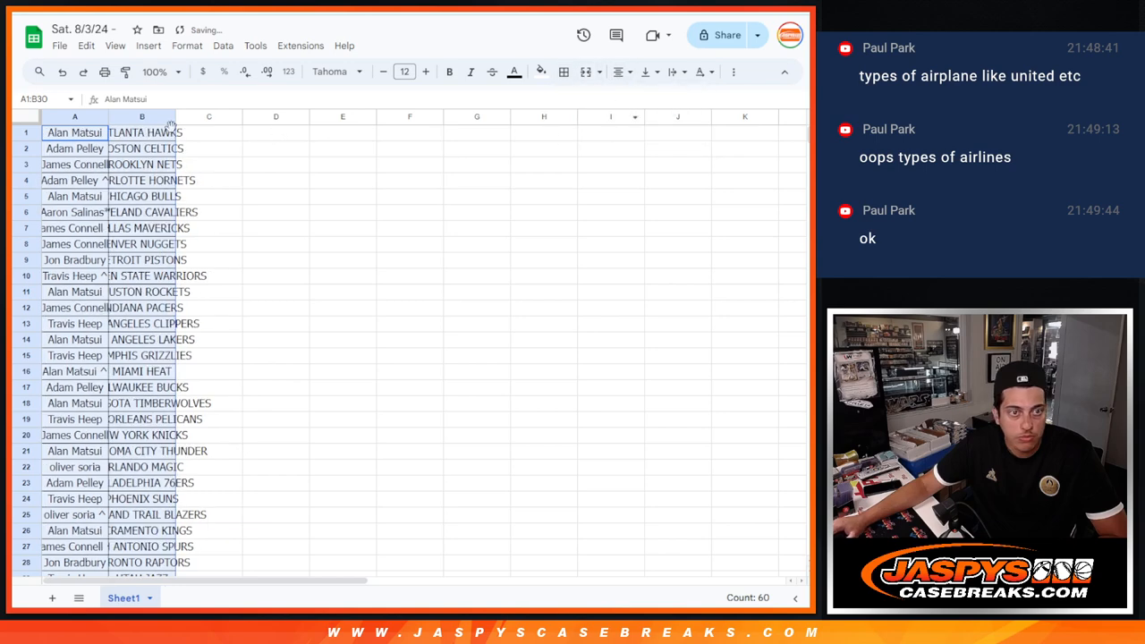
Add borders to every cell, widen the columns to fit team names, and bring up print settings
{"action": "left_click", "coordinate": [83, 116]}
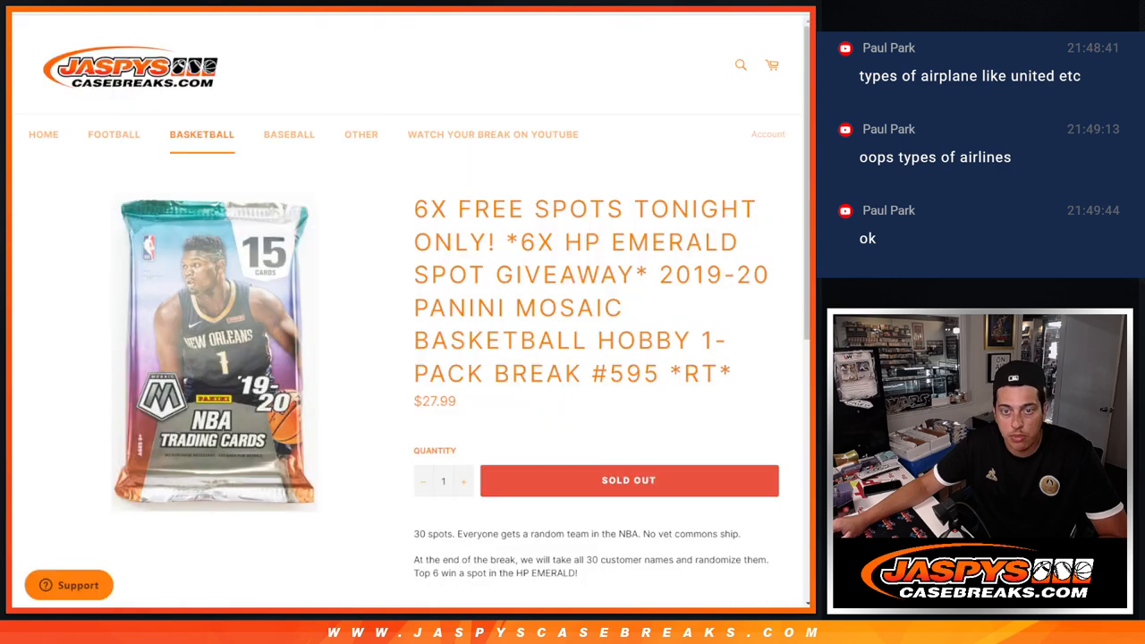
{"action": "left_click_drag", "start_coordinate": [660, 275], "coordinate": [734, 374]}
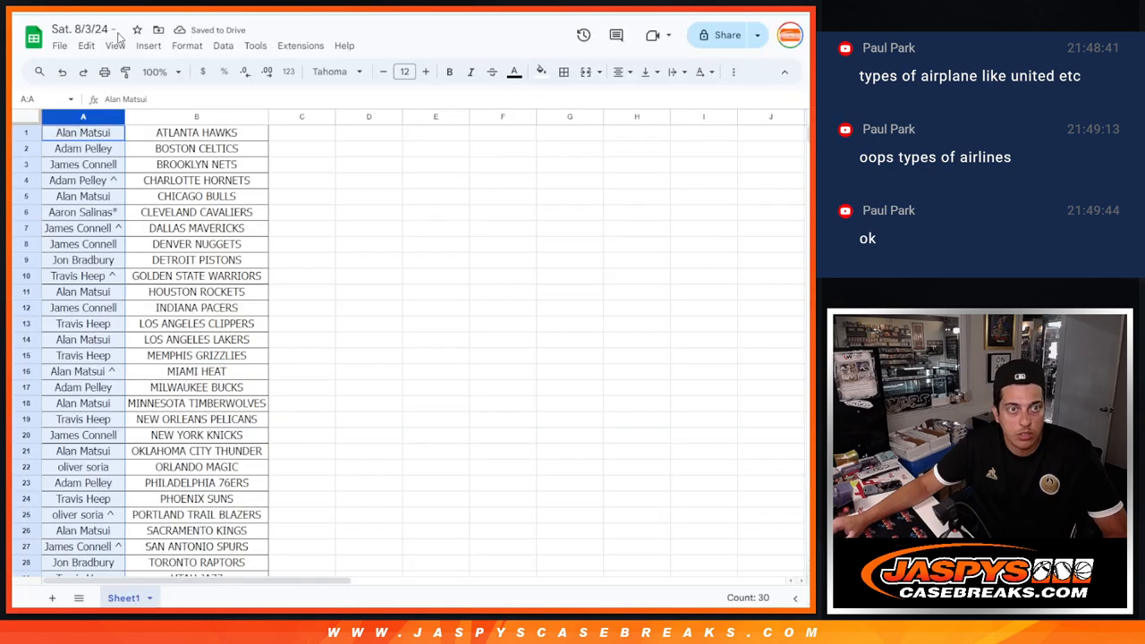
{"action": "left_click", "coordinate": [81, 26]}
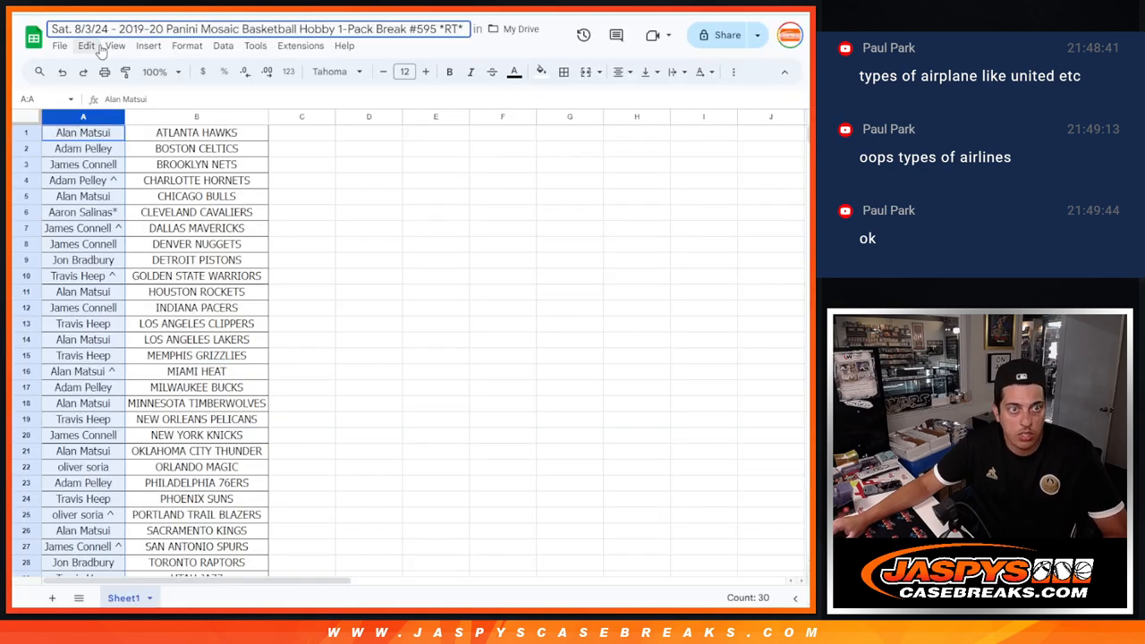
{"action": "key", "text": "ctrl+p"}
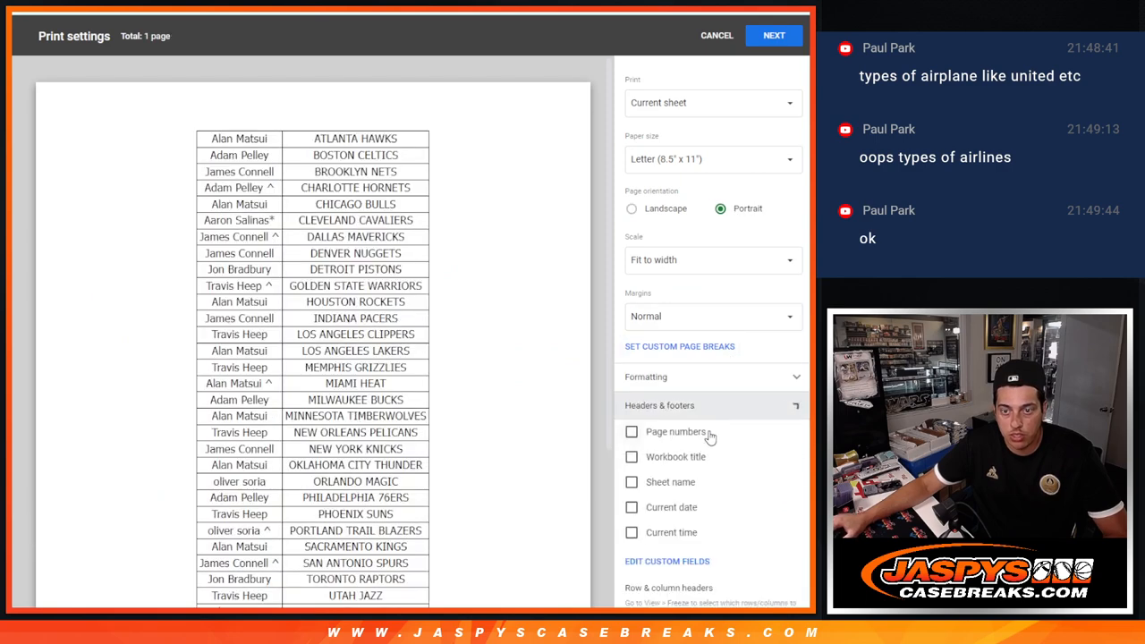
Continue through the Print settings to print the sorted name-and-team table
{"action": "left_click", "coordinate": [716, 35]}
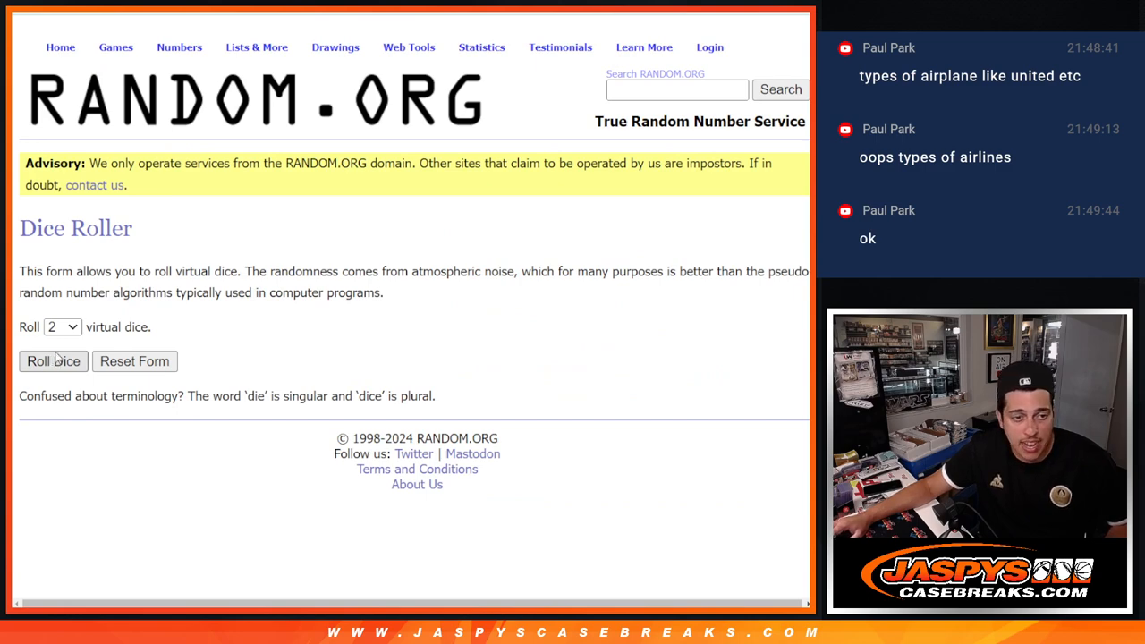
Roll the two dice, then reshuffle the 30 customer names several times with Again!
{"action": "left_click", "coordinate": [54, 361]}
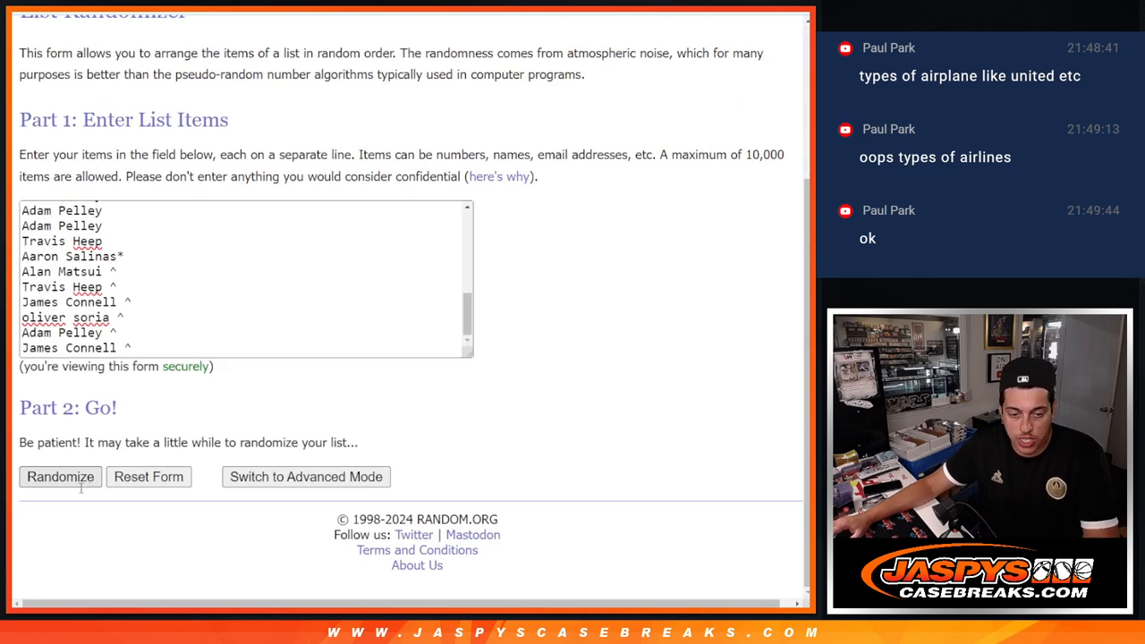
{"action": "left_click", "coordinate": [59, 476]}
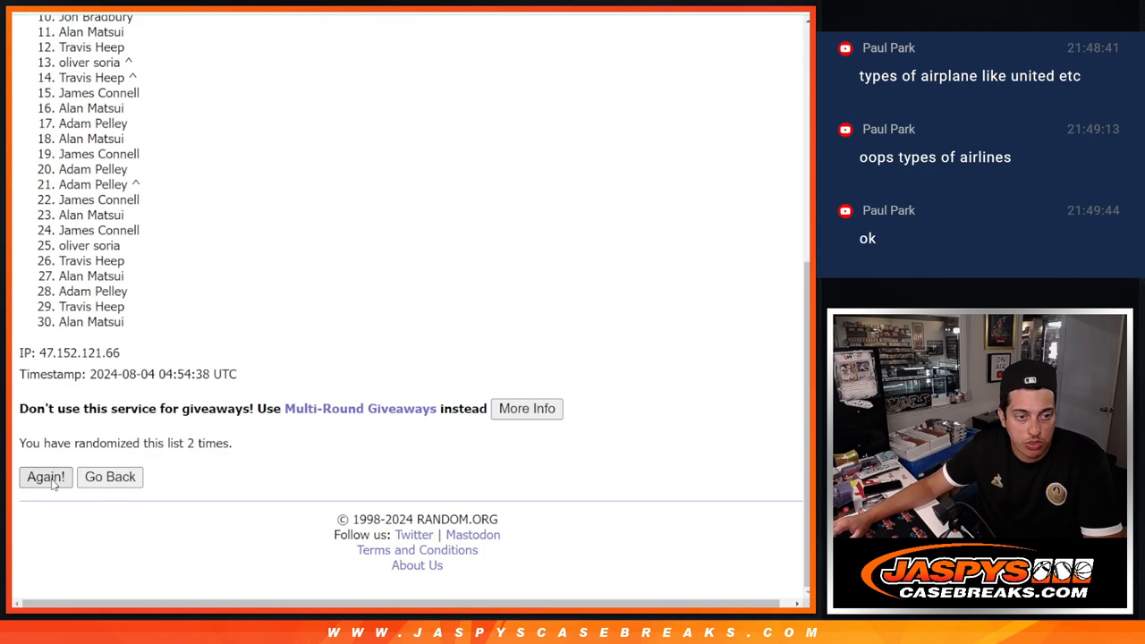
{"action": "left_click", "coordinate": [44, 476]}
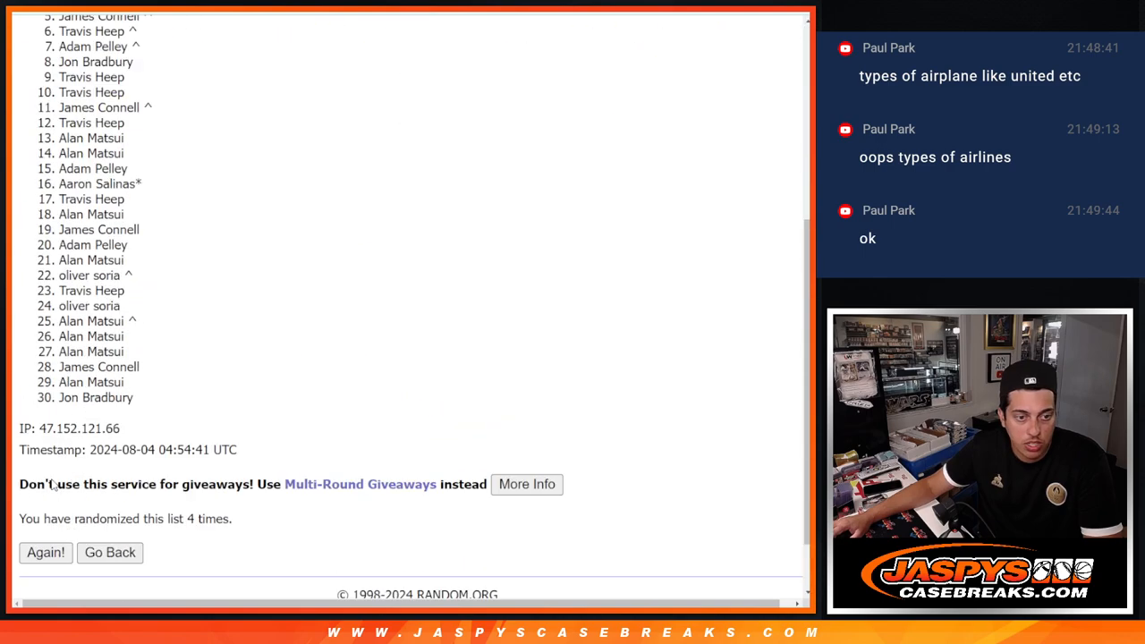
{"action": "left_click", "coordinate": [46, 553]}
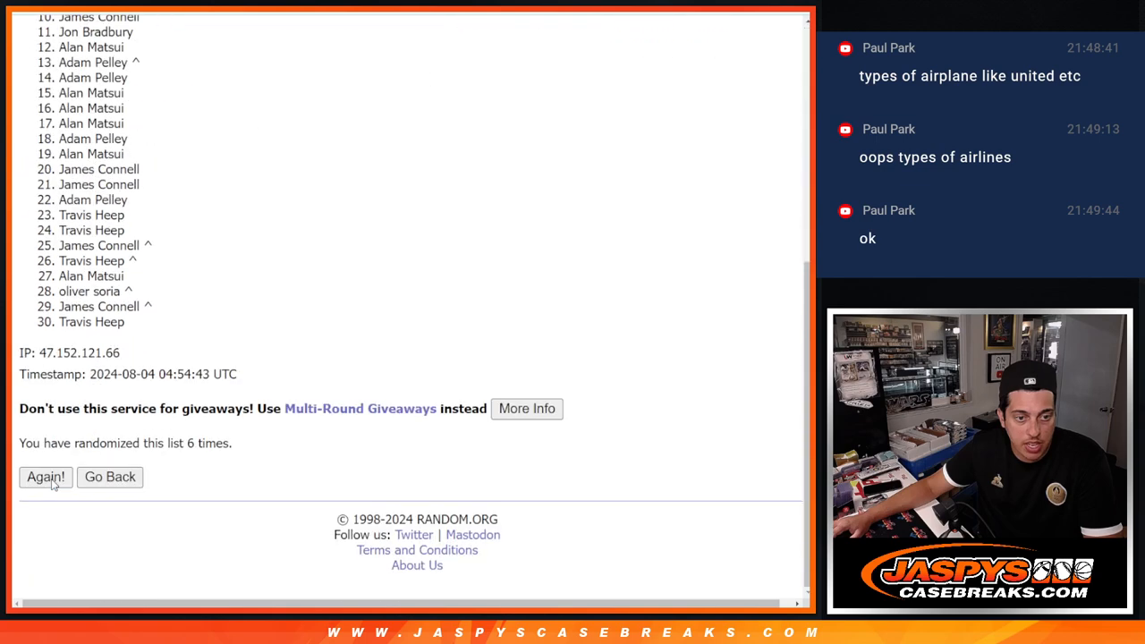
{"action": "left_click", "coordinate": [44, 476]}
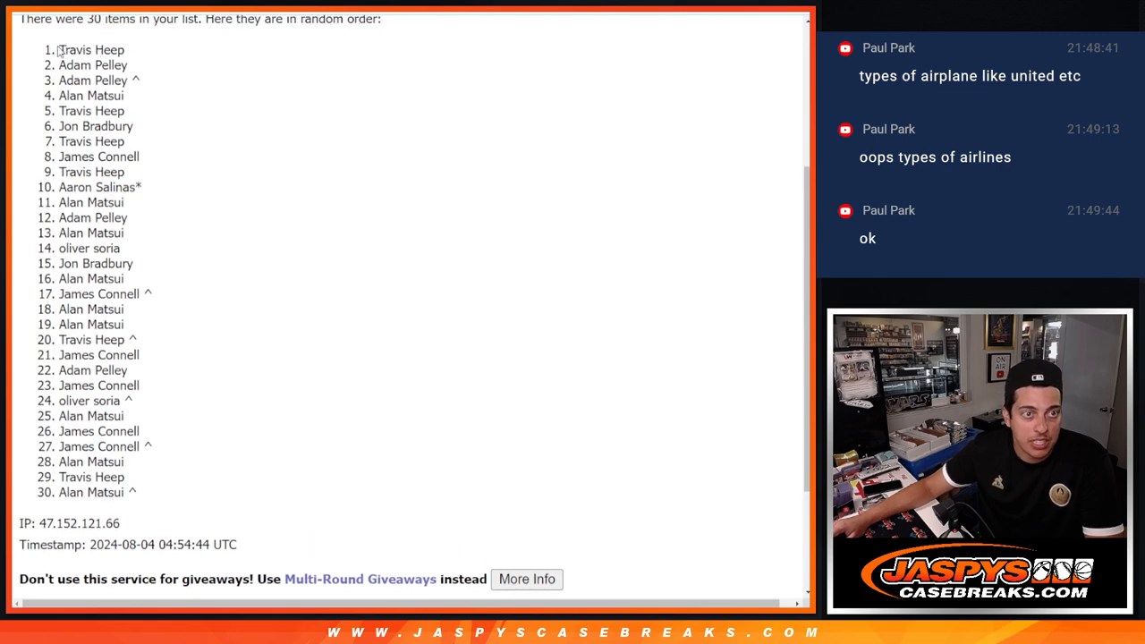
Highlight the top six names in the shuffled result as the giveaway winners
{"action": "left_click_drag", "start_coordinate": [59, 50], "coordinate": [139, 126]}
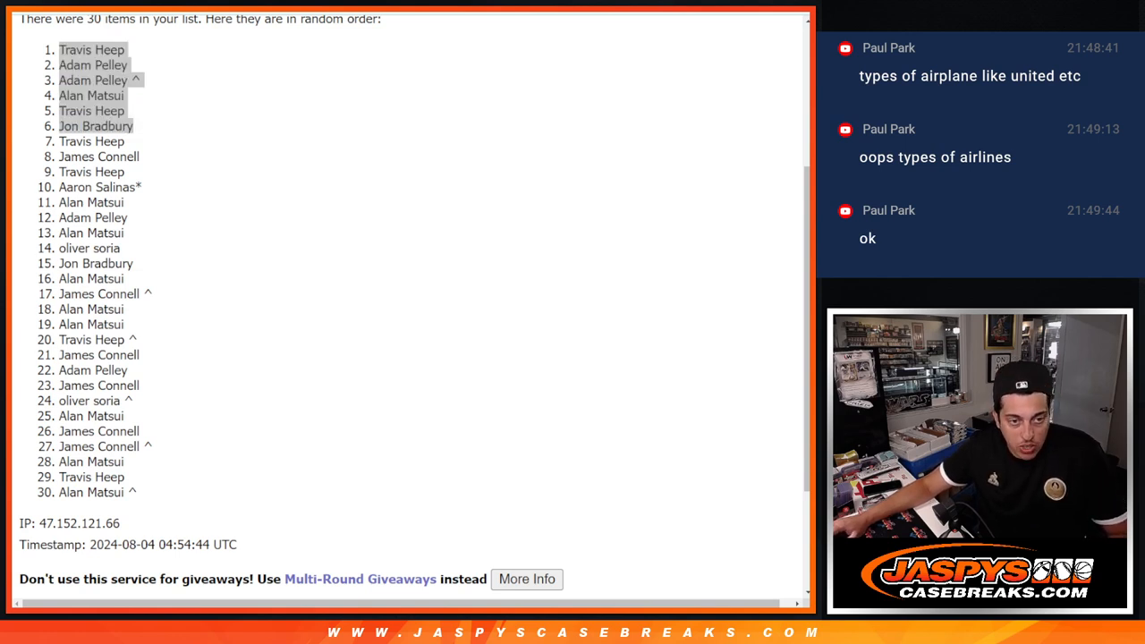
{"action": "left_click_drag", "start_coordinate": [60, 50], "coordinate": [134, 125]}
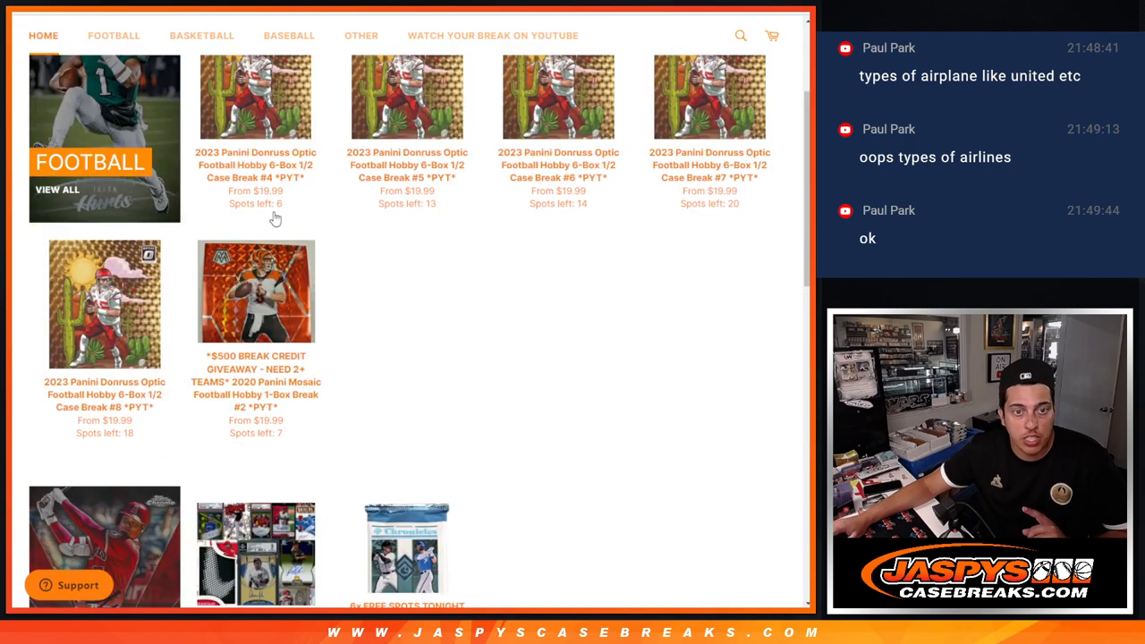
{"action": "scroll", "scroll_direction": "down", "scroll_amount": 3}
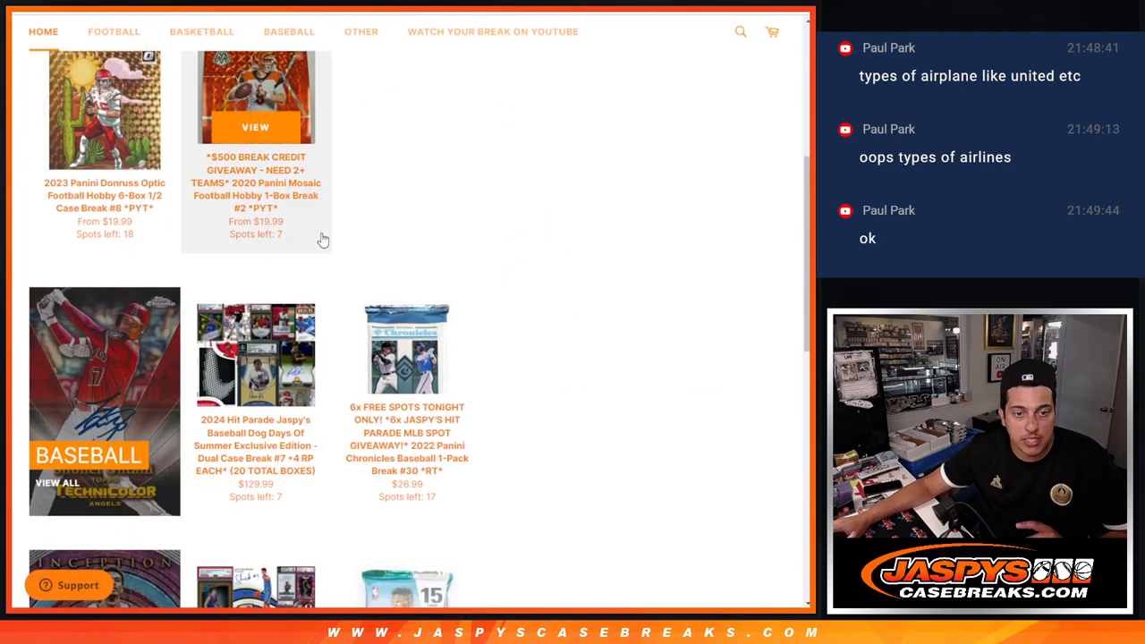
{"action": "scroll", "scroll_direction": "down", "scroll_amount": 3}
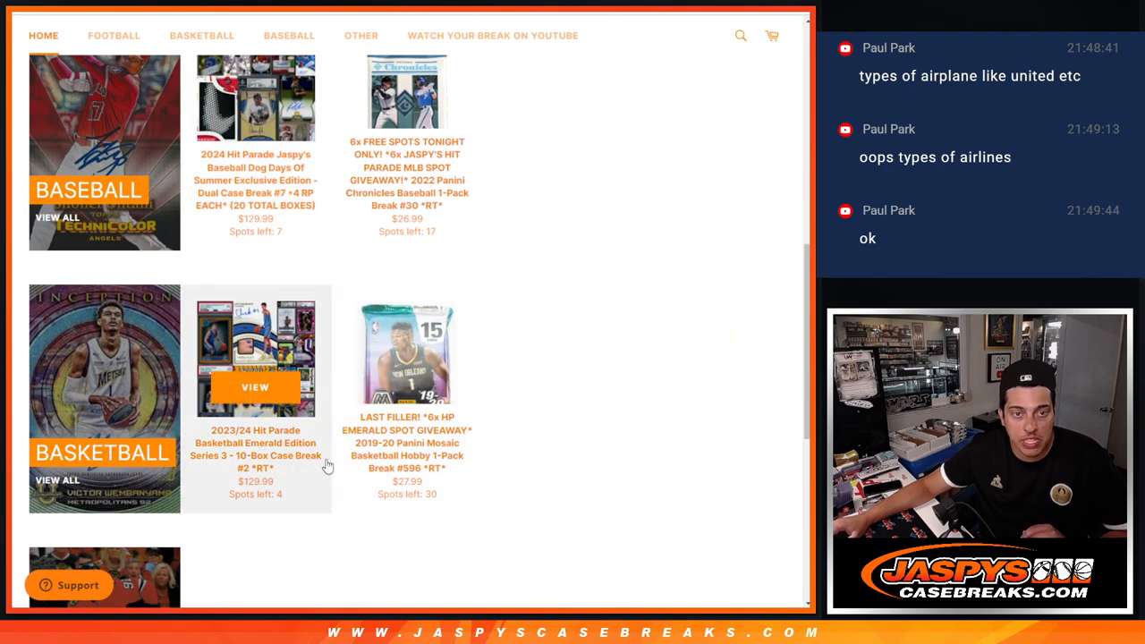